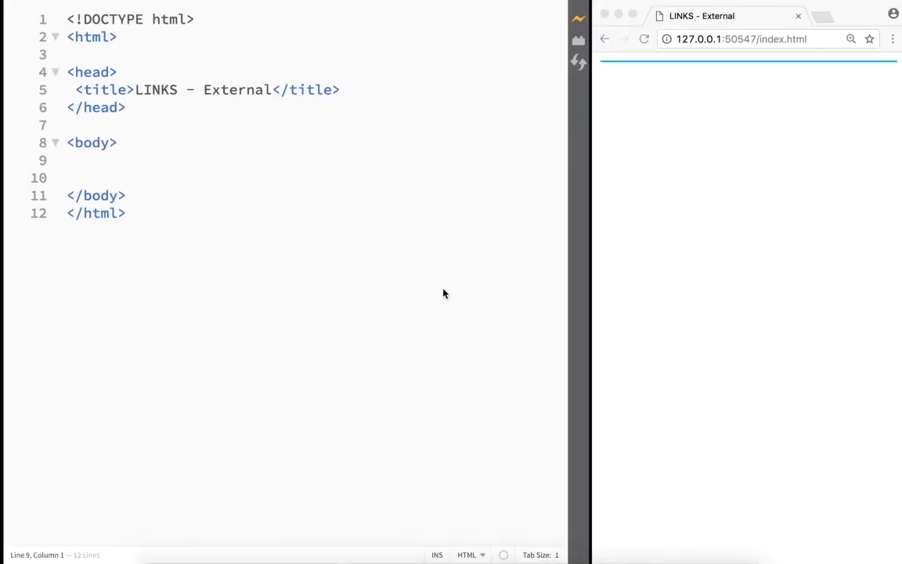
Add an <a>Google</a> anchor on the empty body line and move into its opening tag.
left_click(344, 160)
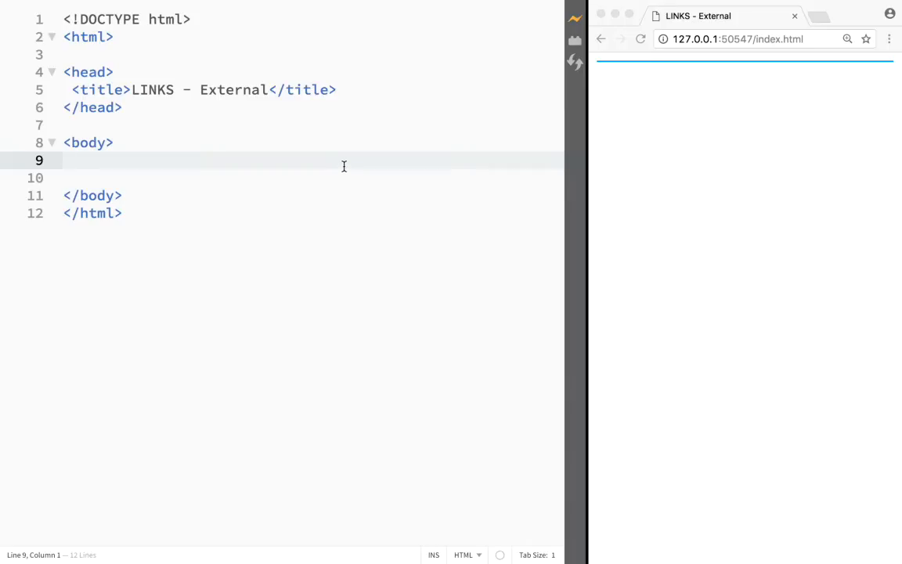
left_click(65, 160)
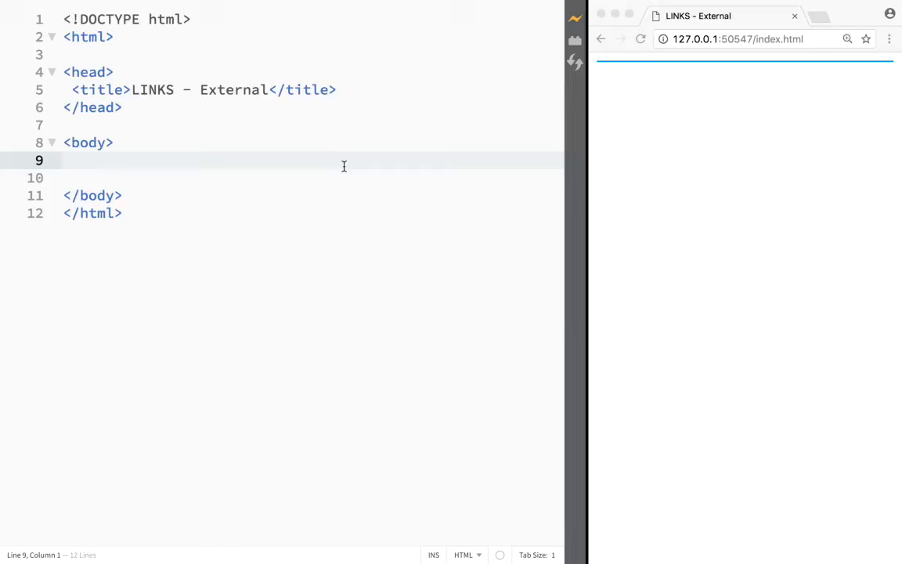
mouse_move(232, 221)
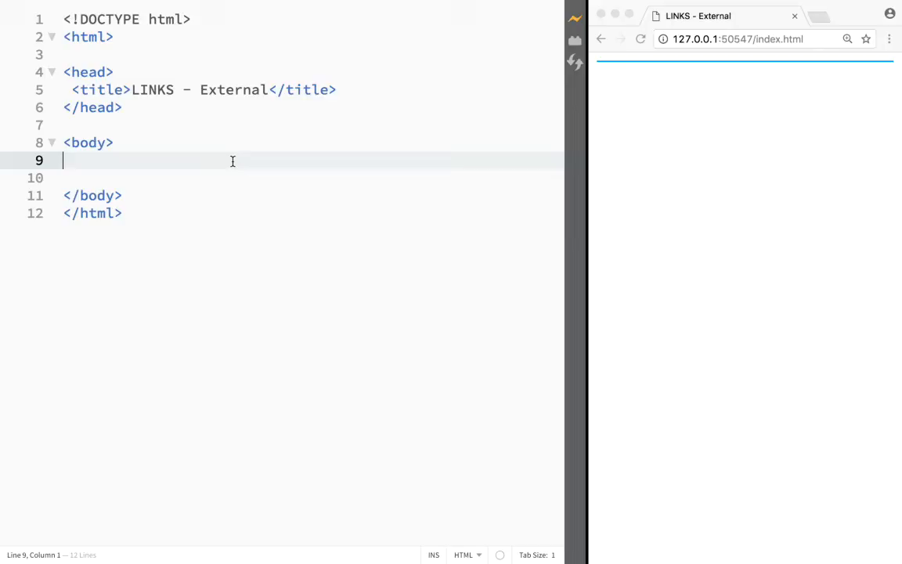
type("<")
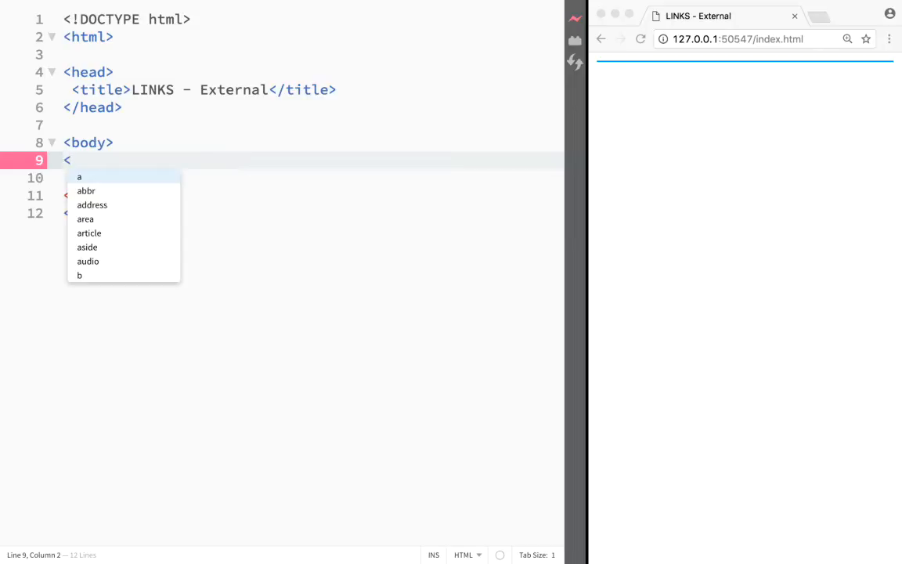
type("a")
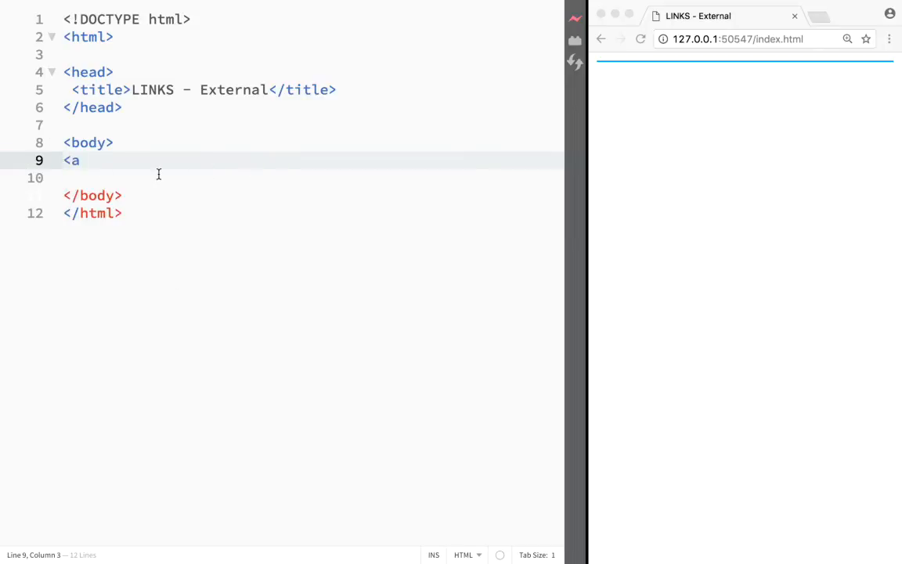
type("></a>")
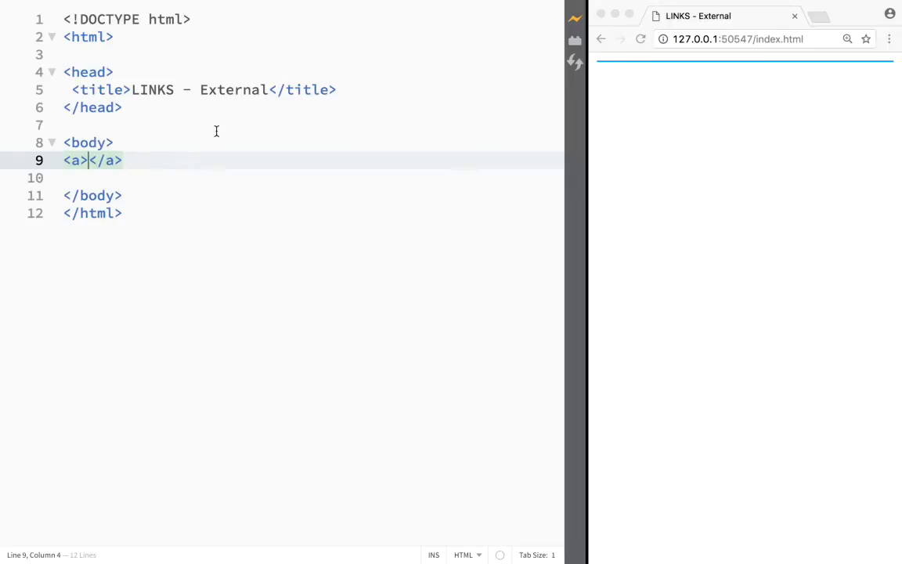
mouse_move(290, 133)
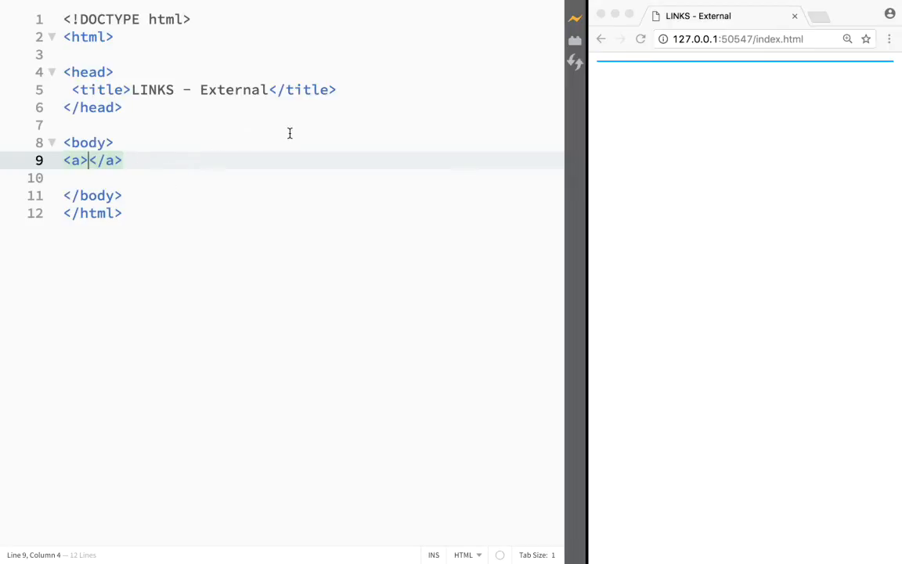
type("Google")
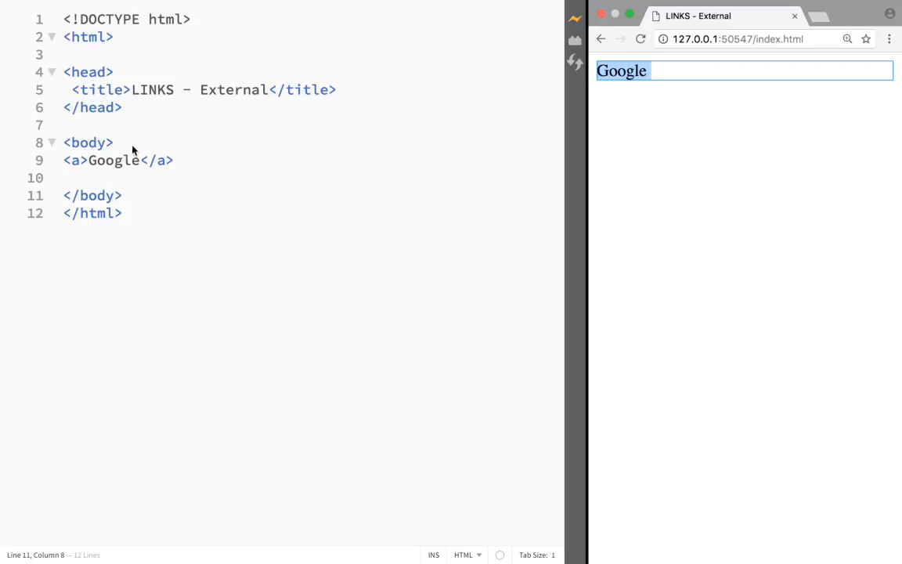
left_click(82, 160)
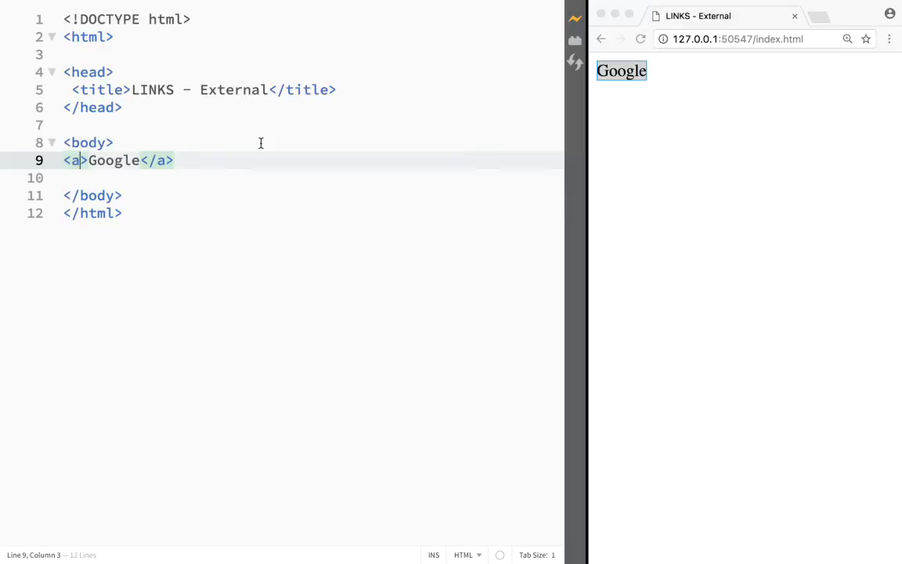
type("href=\"")
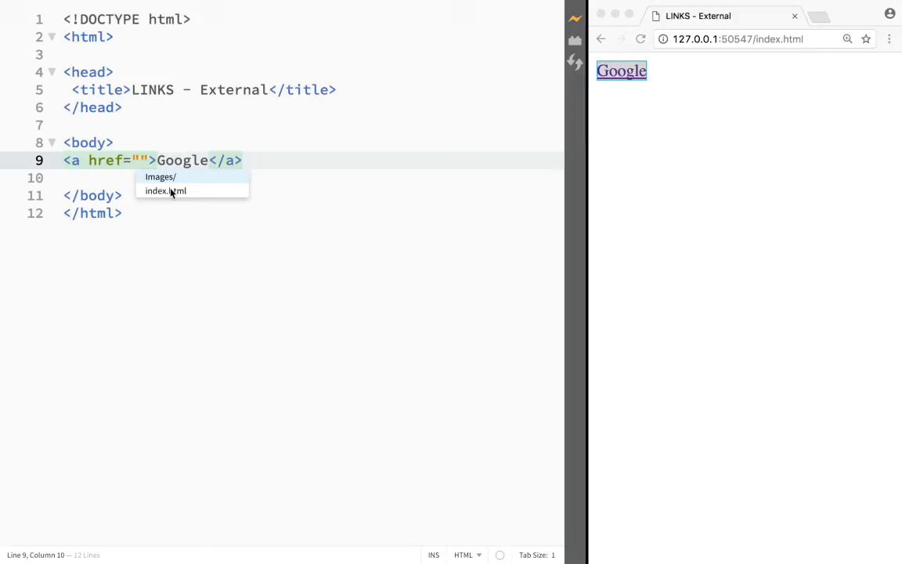
mouse_move(173, 198)
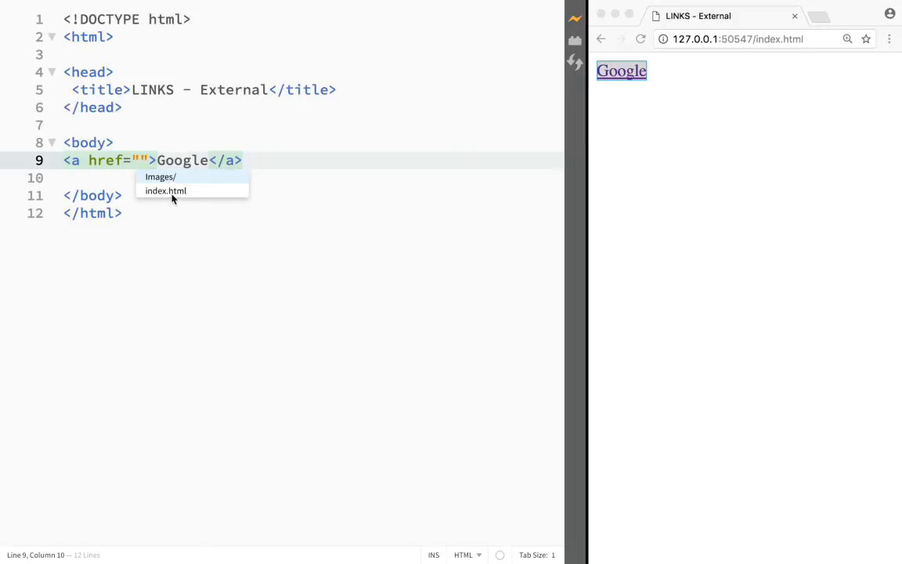
mouse_move(260, 194)
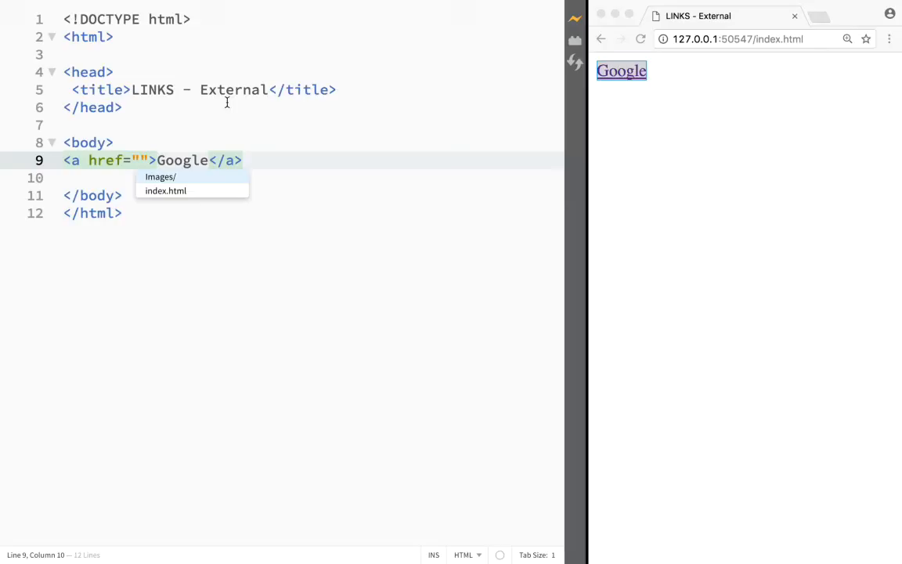
type("h")
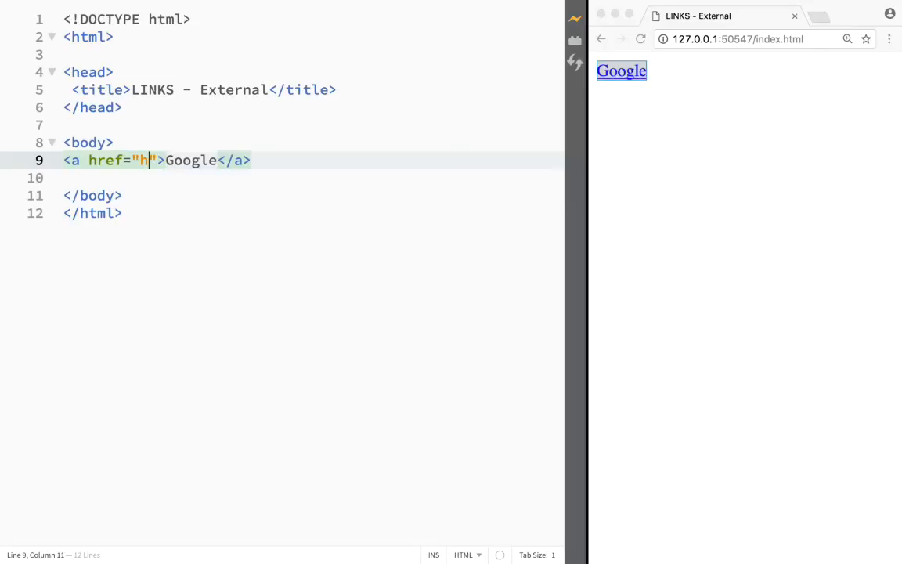
type("ttp")
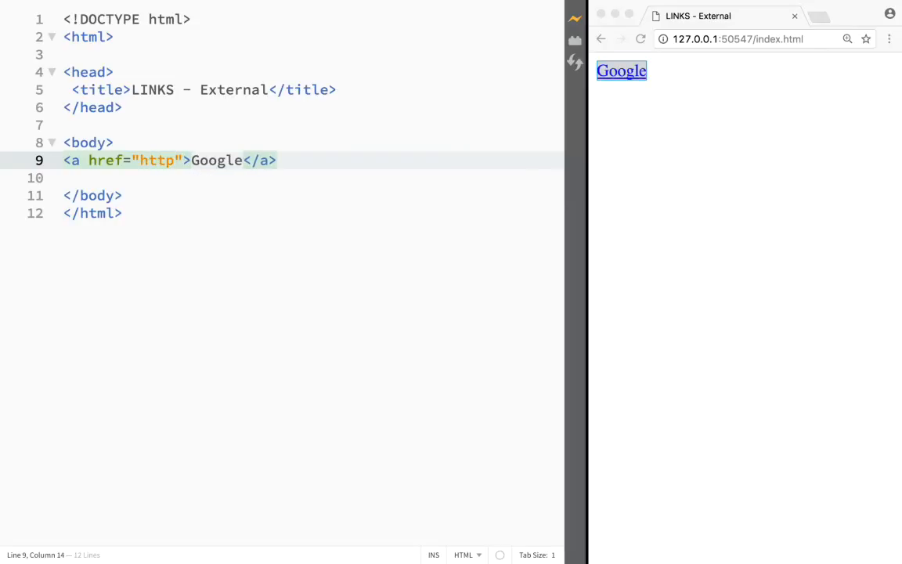
type(":")
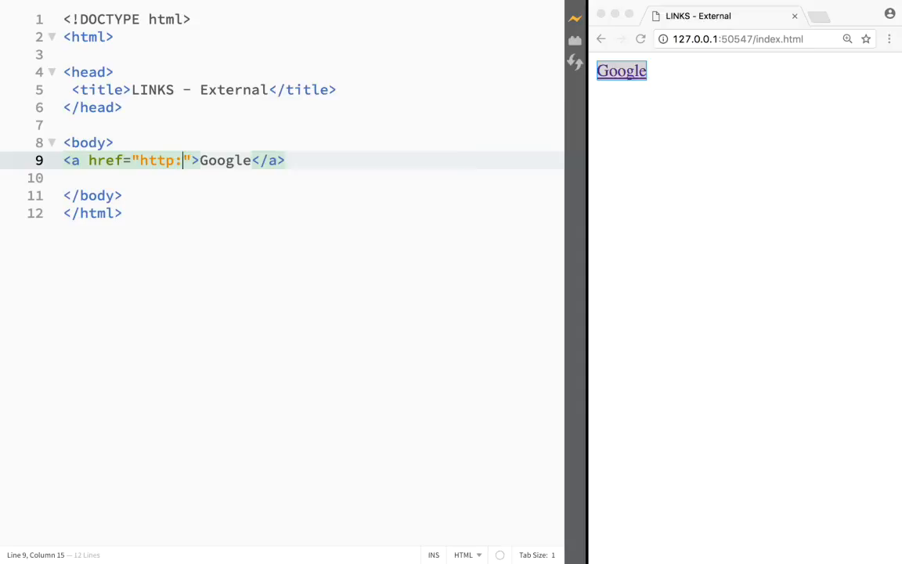
type("//")
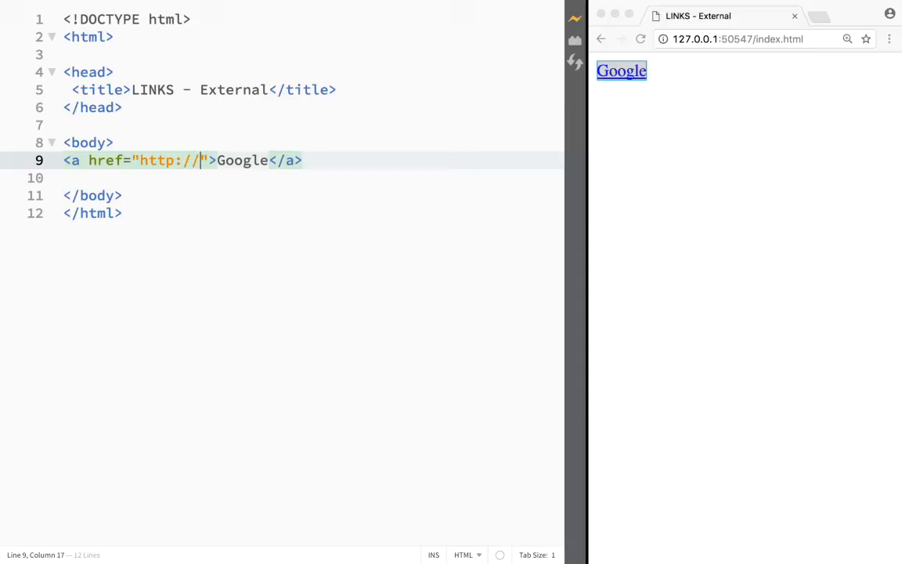
type("www.")
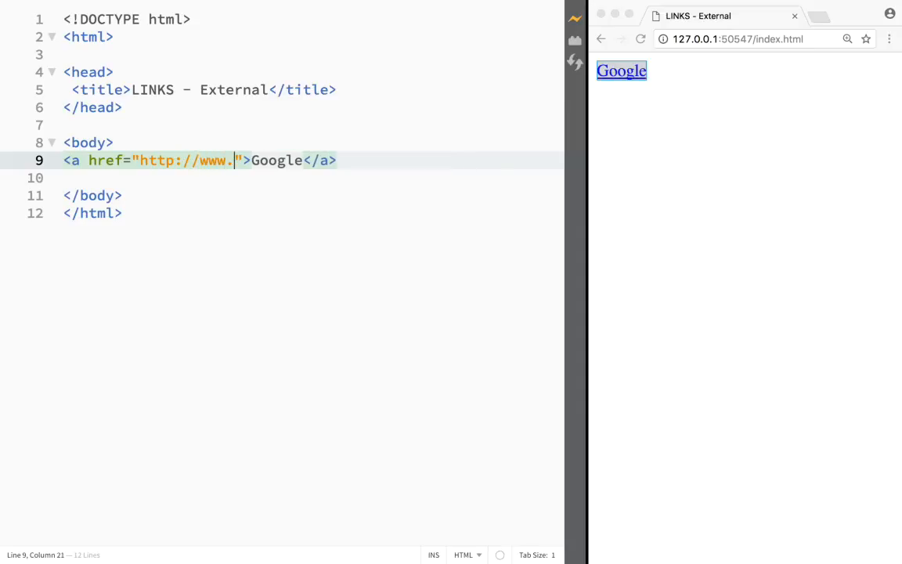
type("google.com")
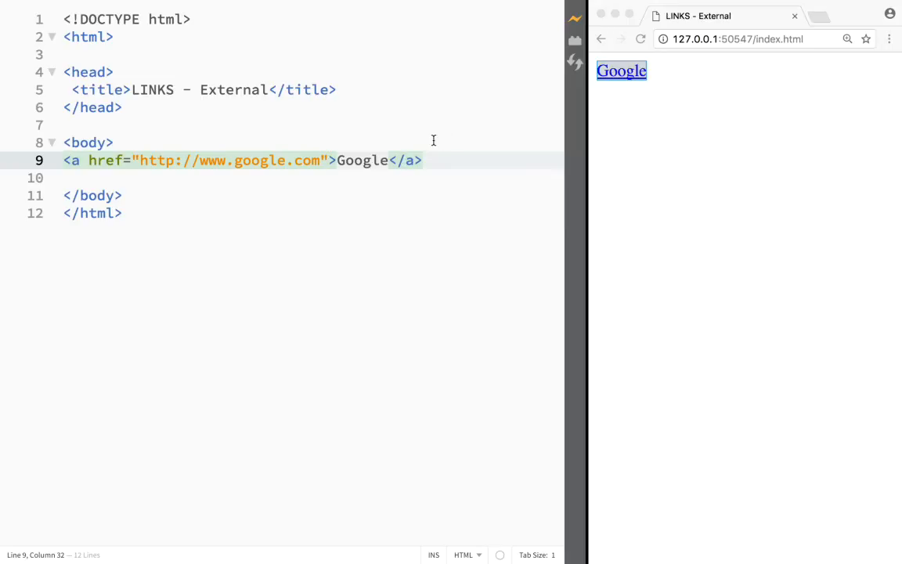
mouse_move(567, 110)
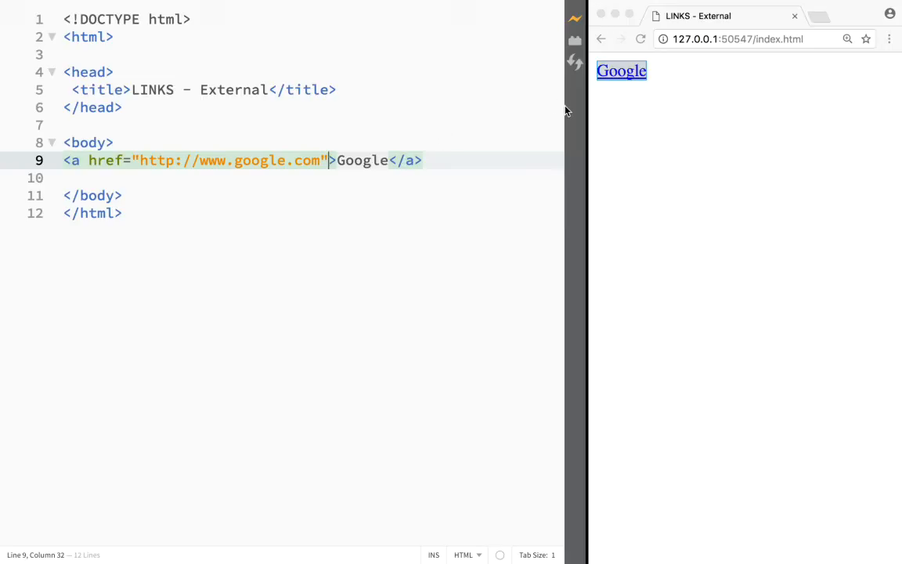
mouse_move(621, 71)
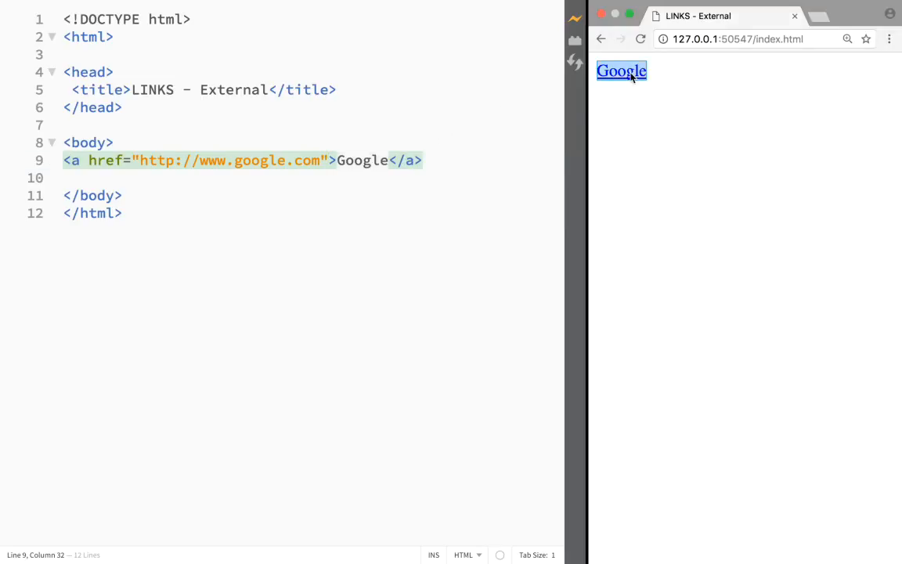
left_click(621, 70)
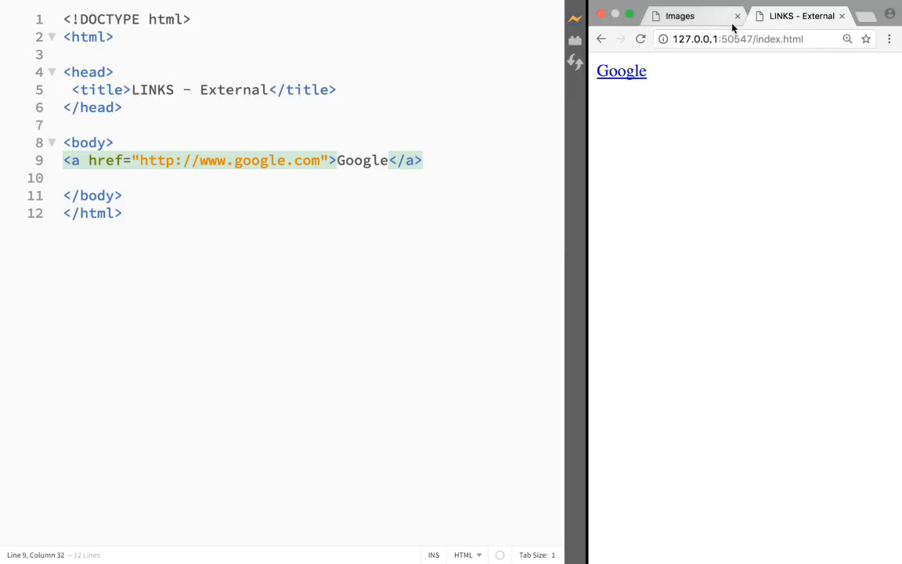
left_click(736, 16)
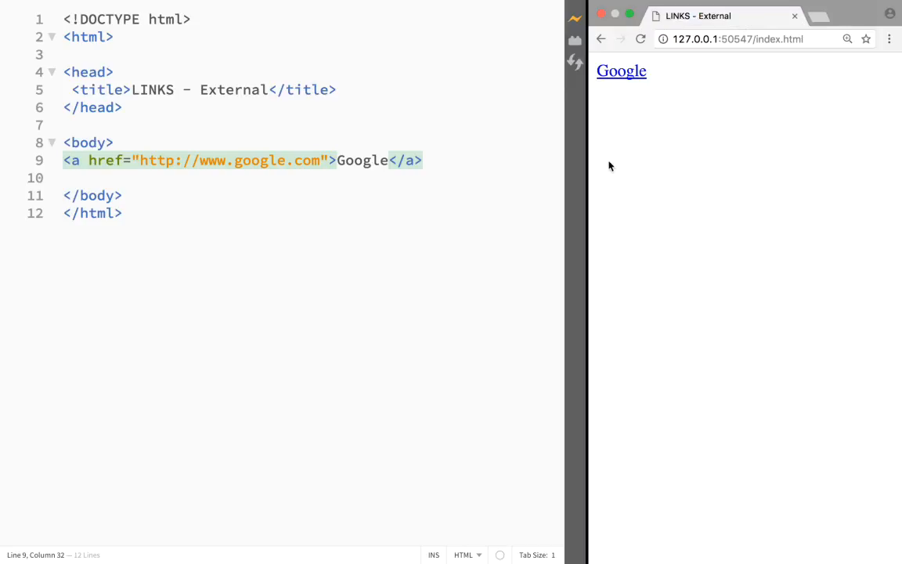
mouse_move(319, 137)
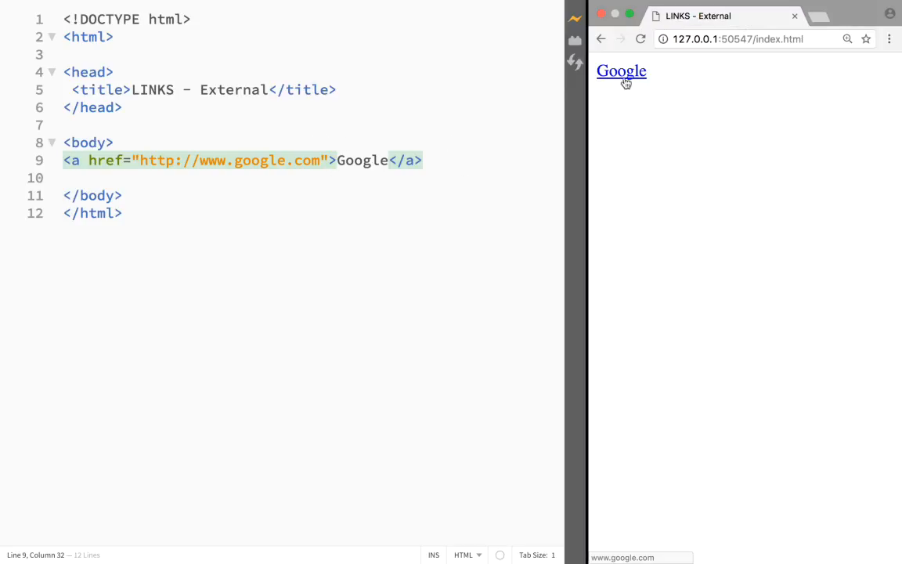
mouse_move(594, 97)
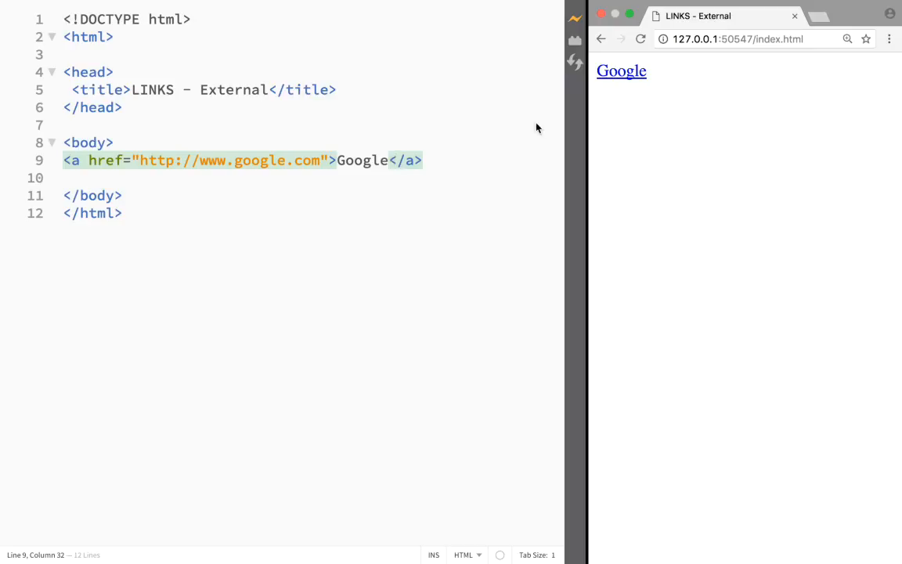
mouse_move(614, 85)
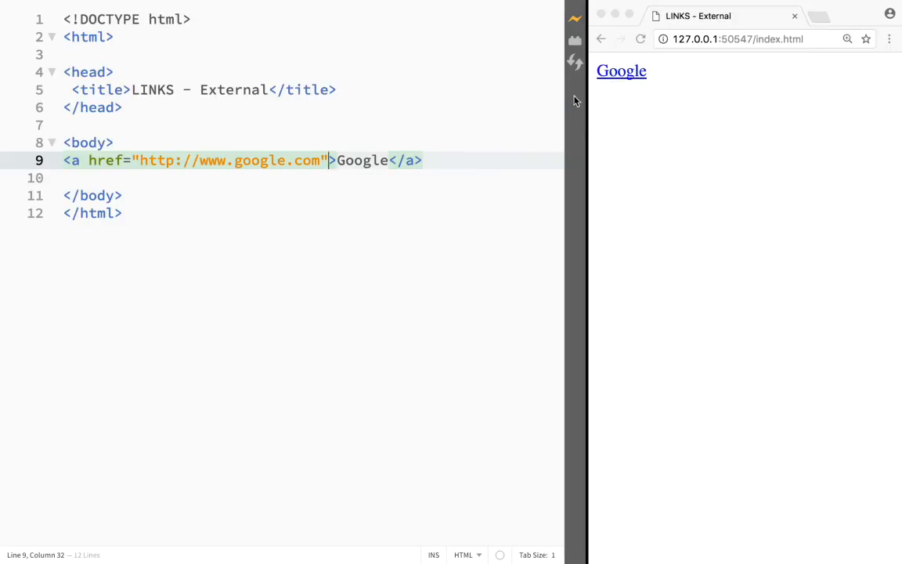
mouse_move(693, 74)
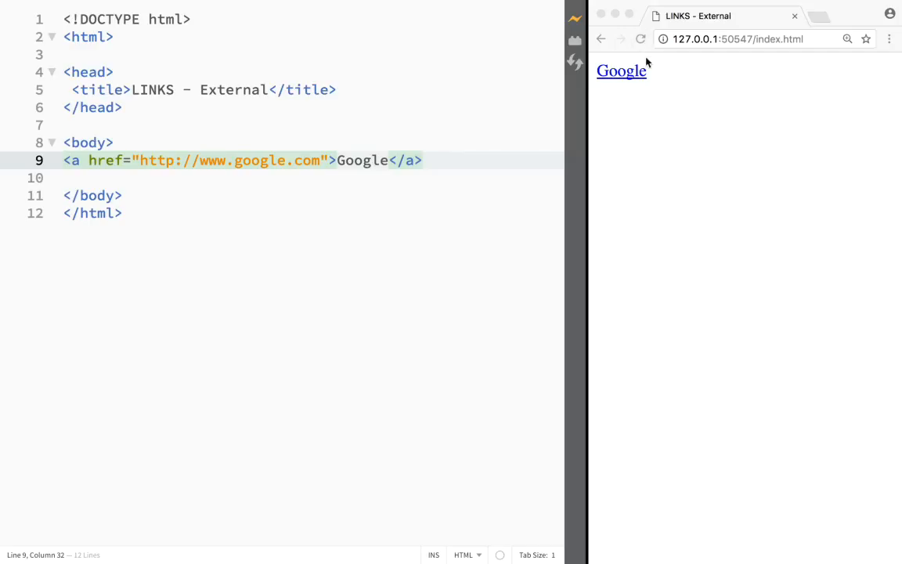
mouse_move(620, 114)
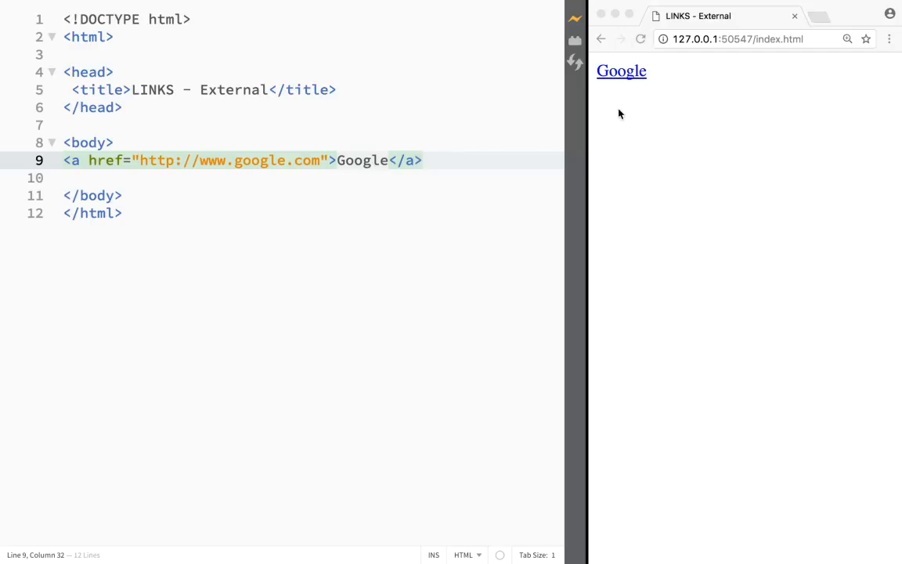
mouse_move(630, 70)
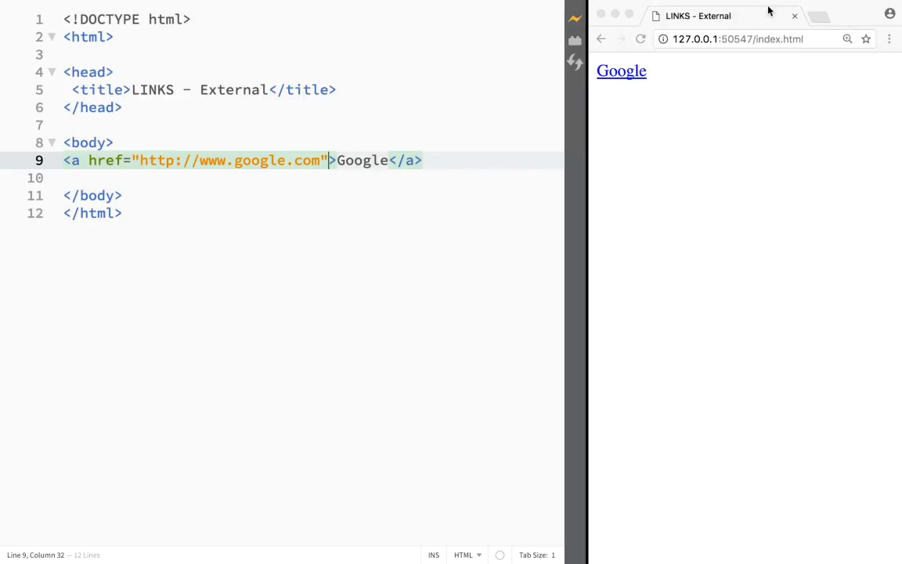
mouse_move(718, 102)
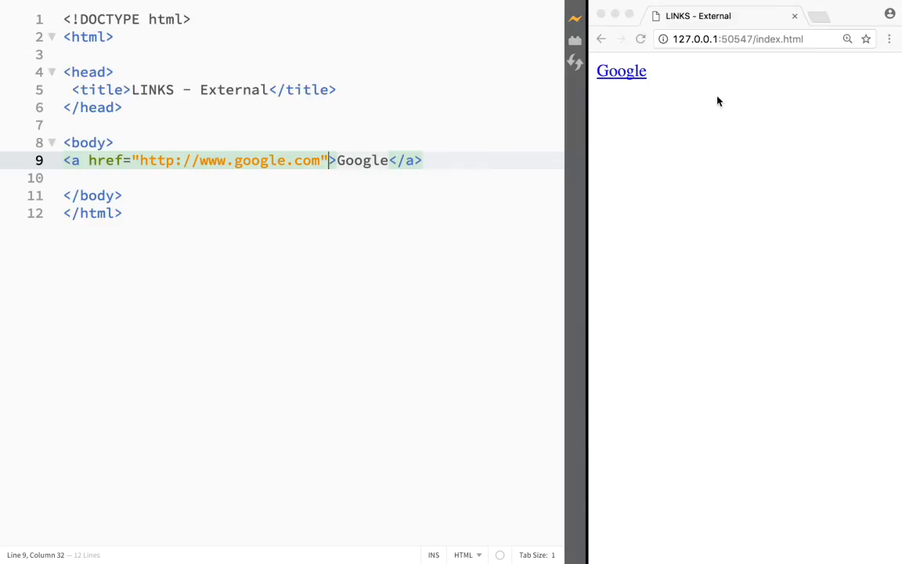
mouse_move(661, 103)
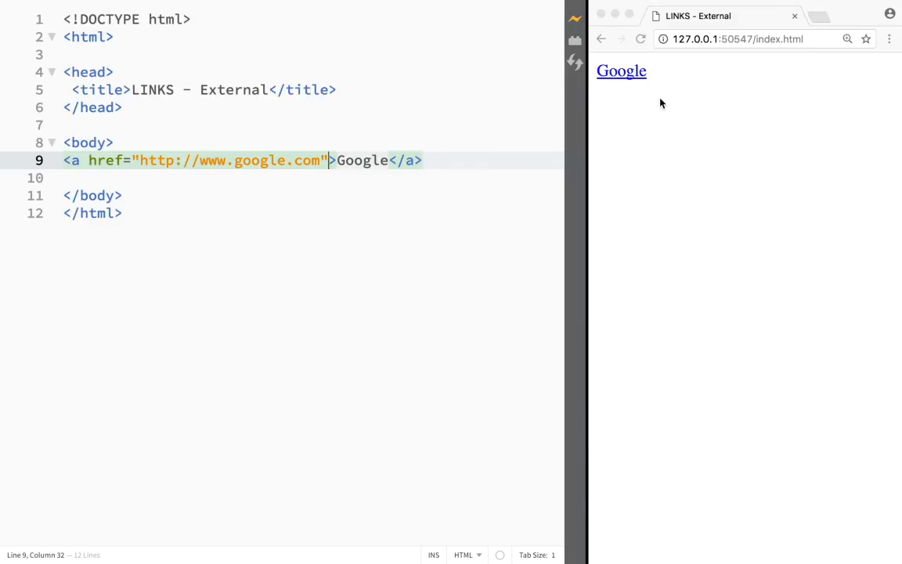
Add target="_blank" to the Google link so it opens in a new tab.
type("\" \"")
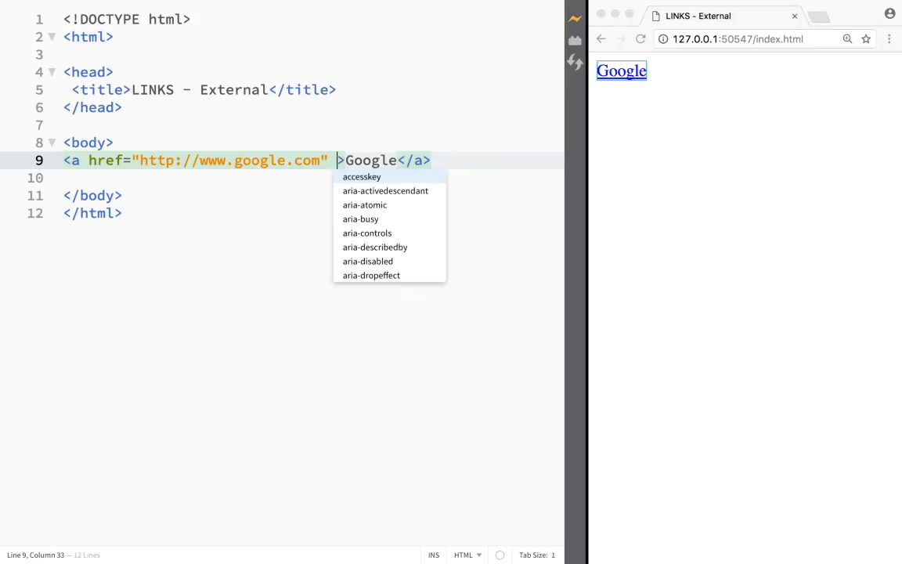
type("target=\"")
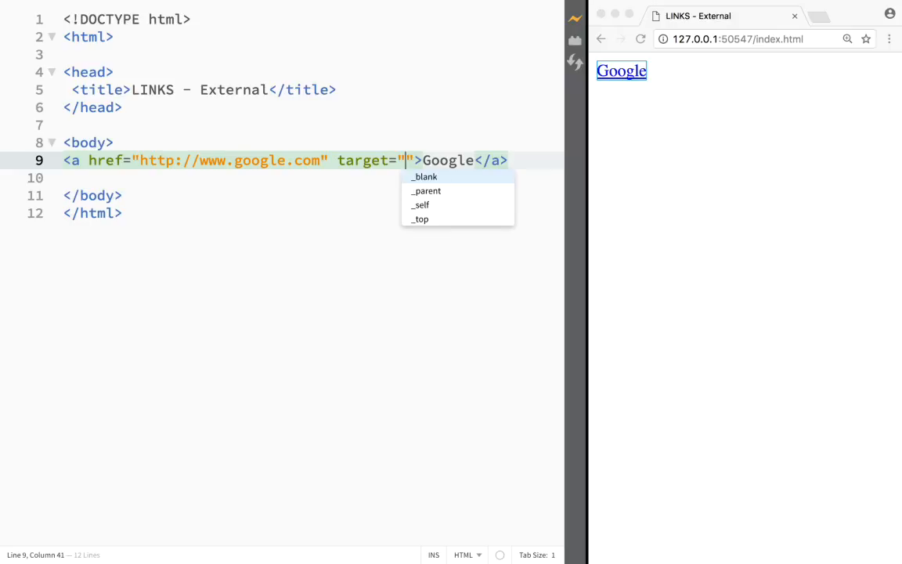
mouse_move(432, 203)
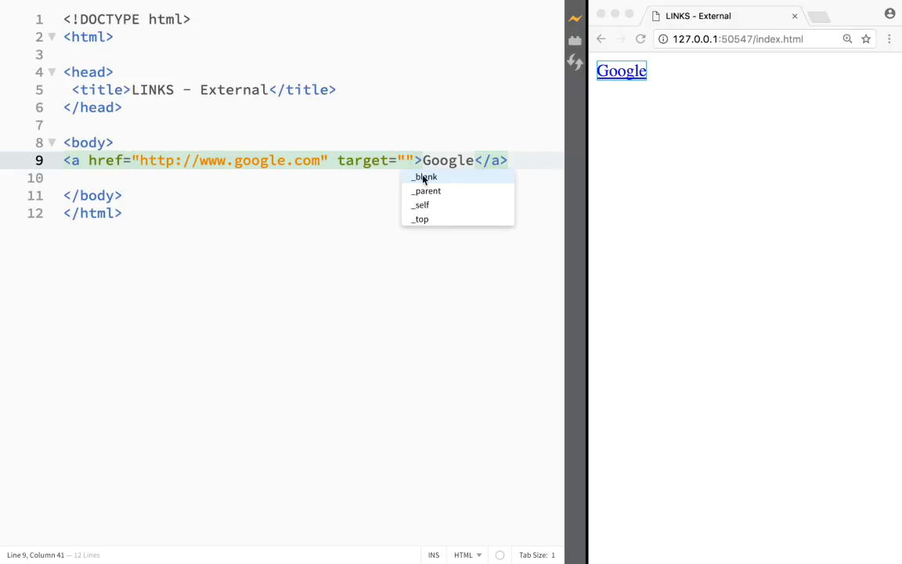
mouse_move(439, 219)
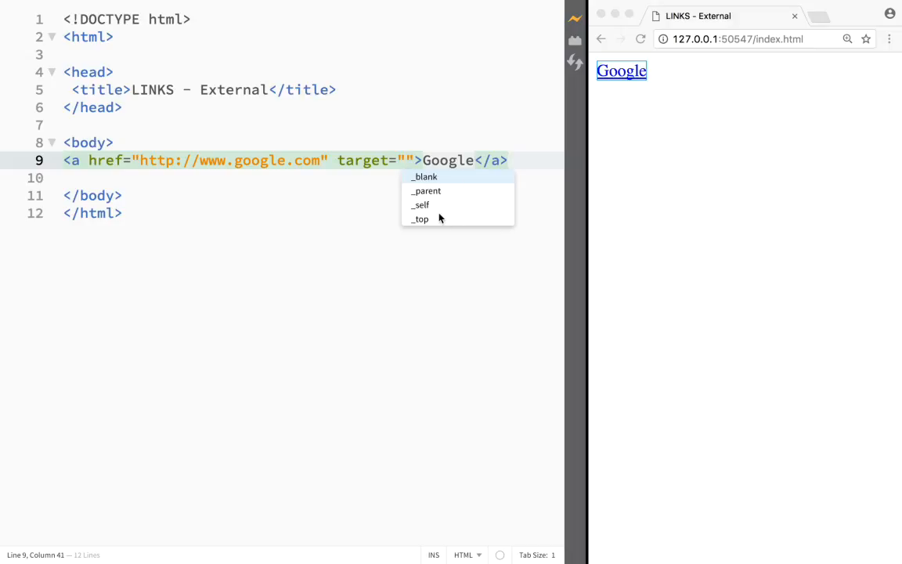
left_click(423, 176)
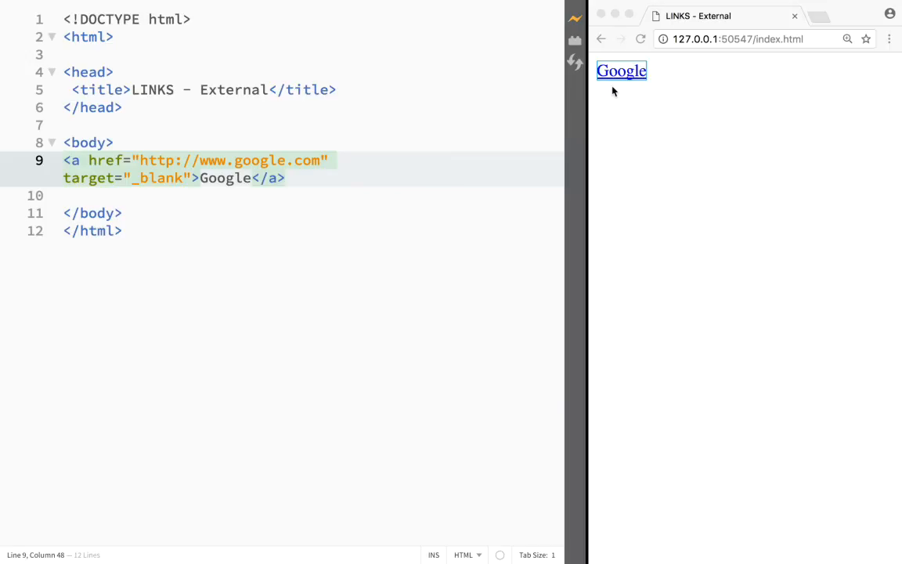
left_click(620, 71)
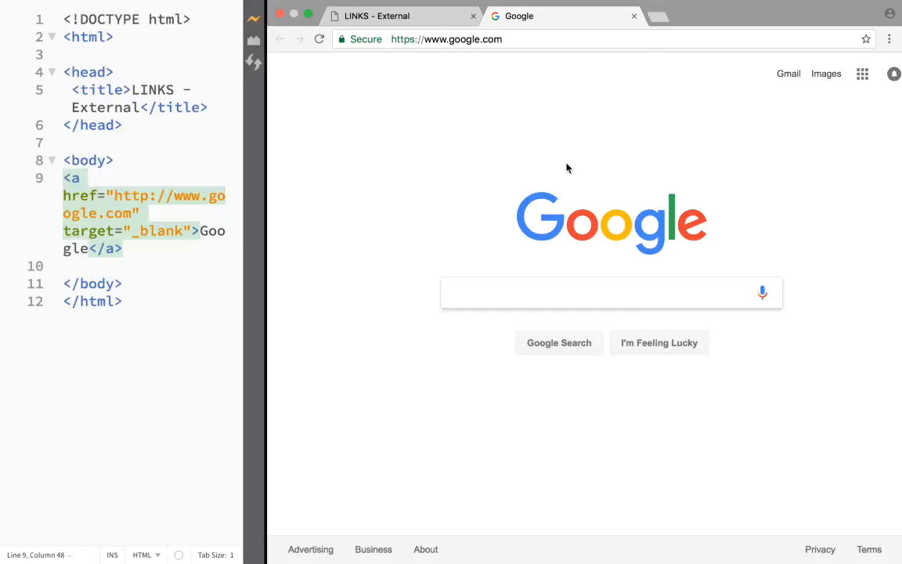
mouse_move(352, 171)
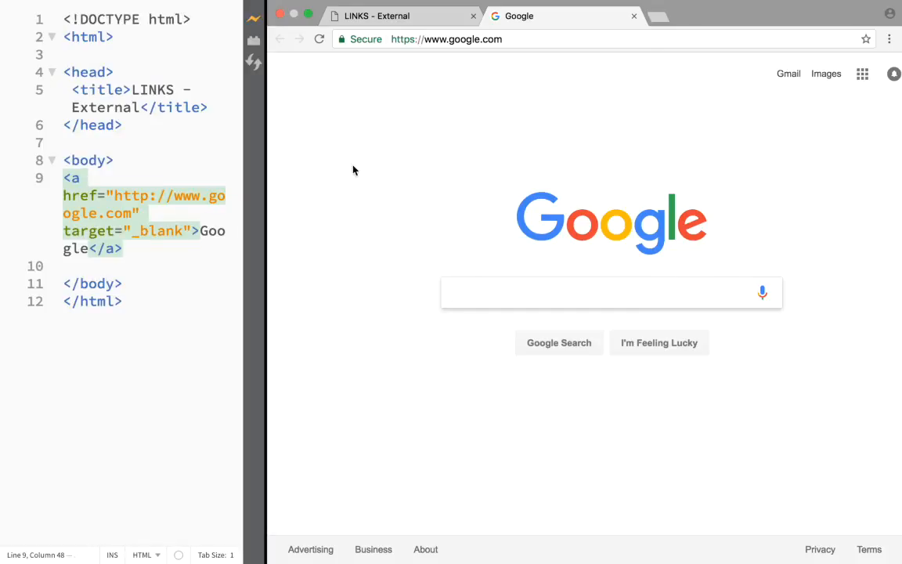
mouse_move(270, 254)
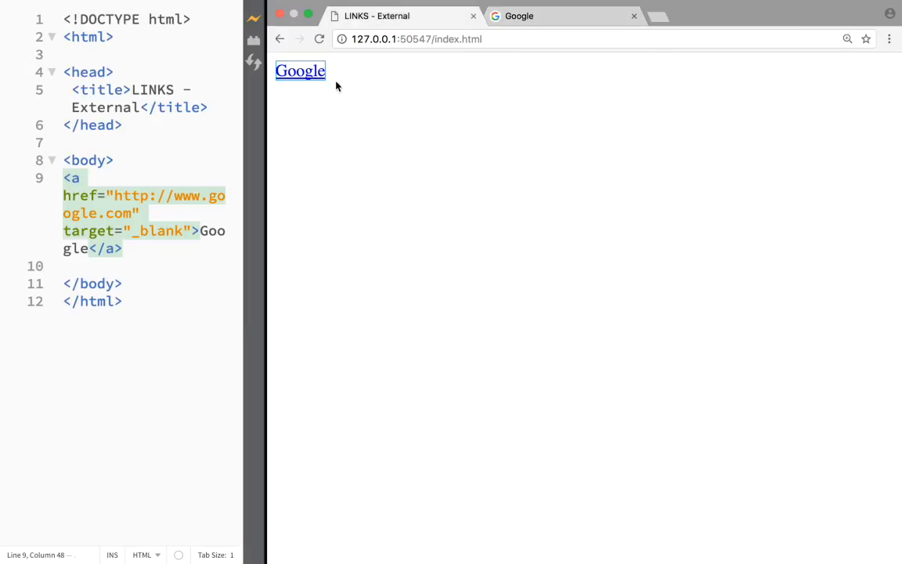
left_click(300, 70)
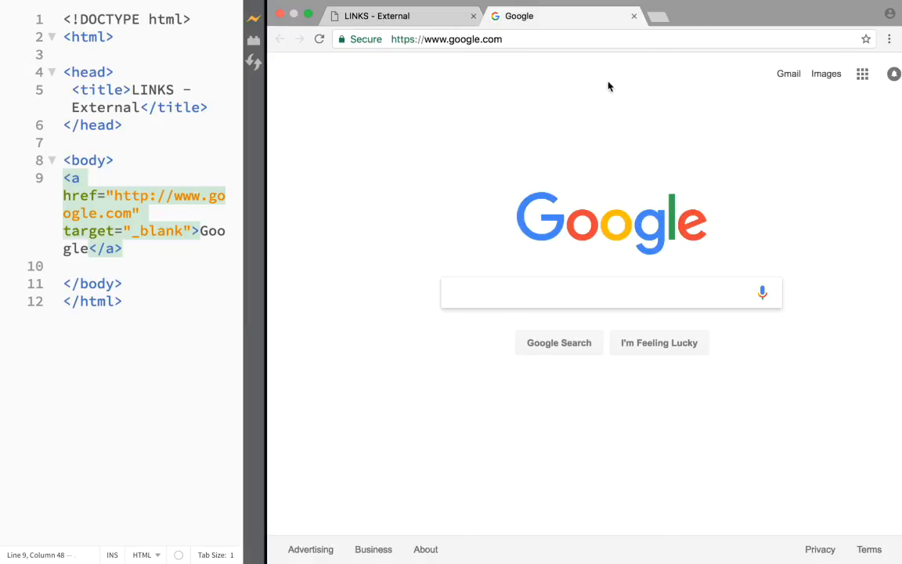
mouse_move(604, 226)
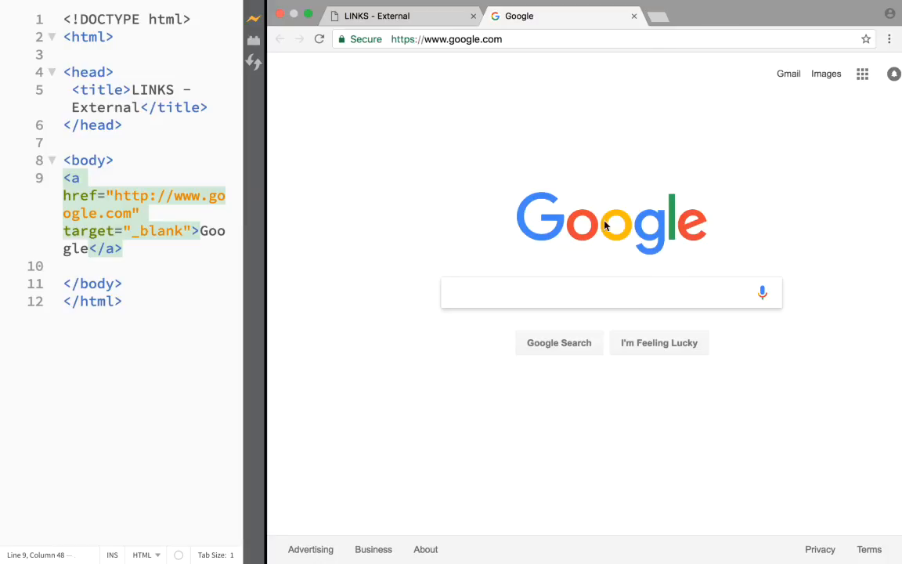
mouse_move(634, 16)
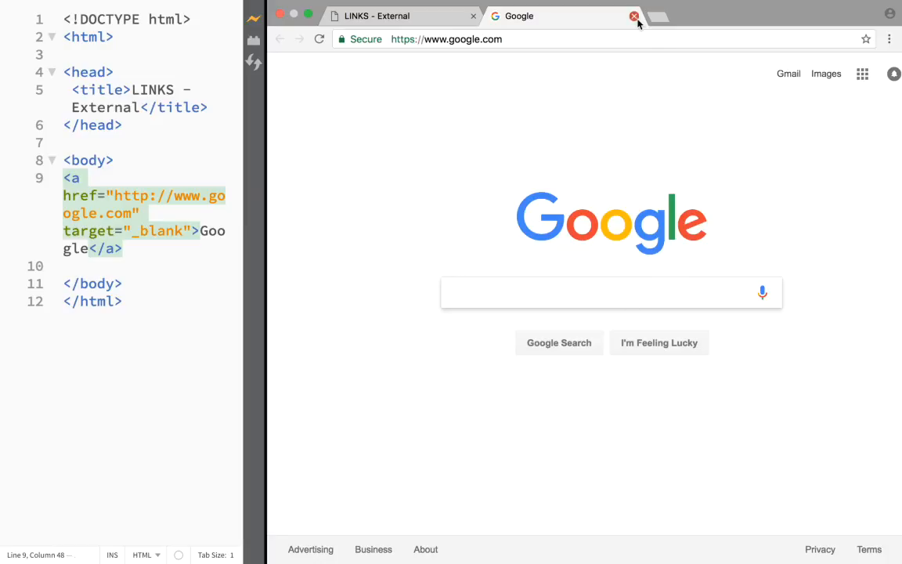
left_click(635, 16)
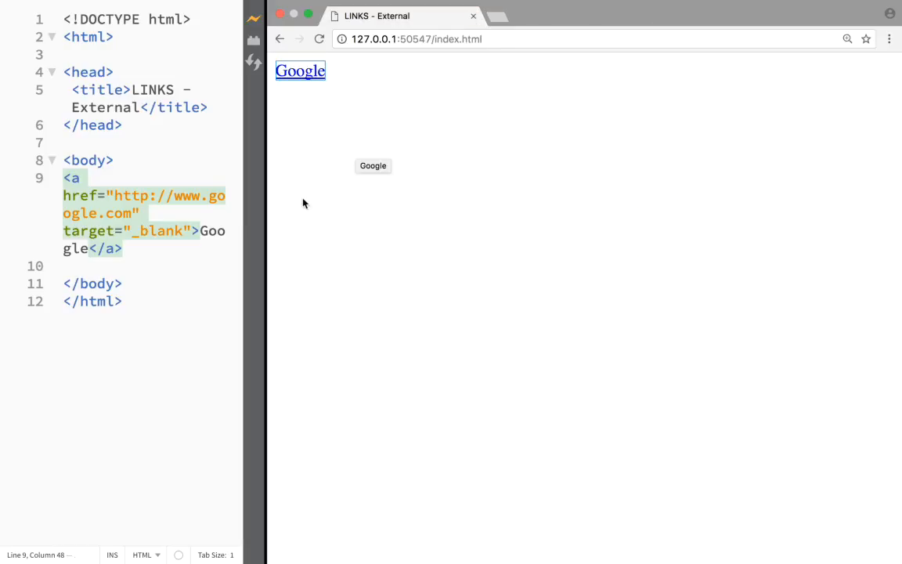